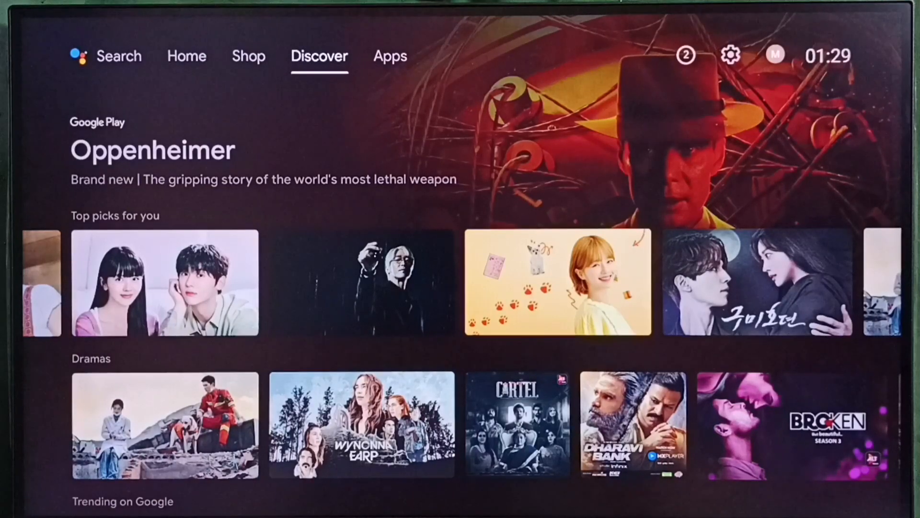
- Switch to the Apps tab and bring up the TV's Settings panel
left_click(390, 55)
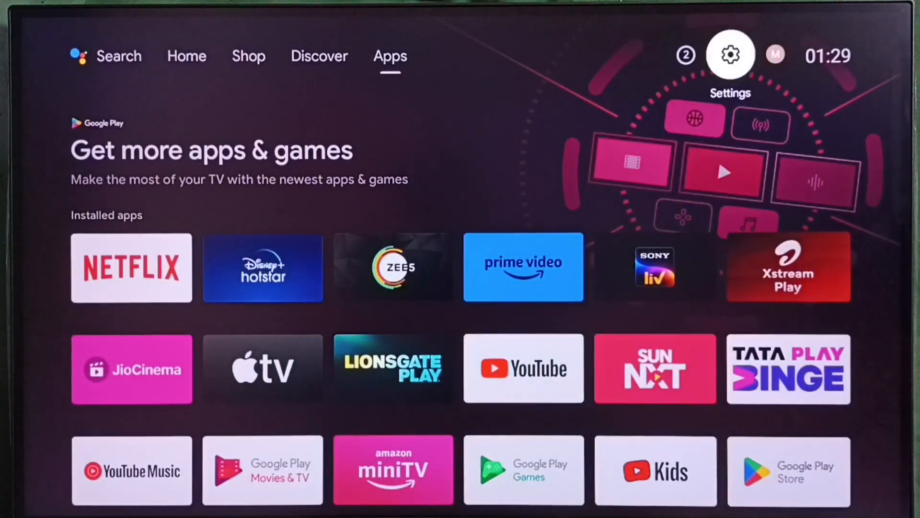
left_click(730, 54)
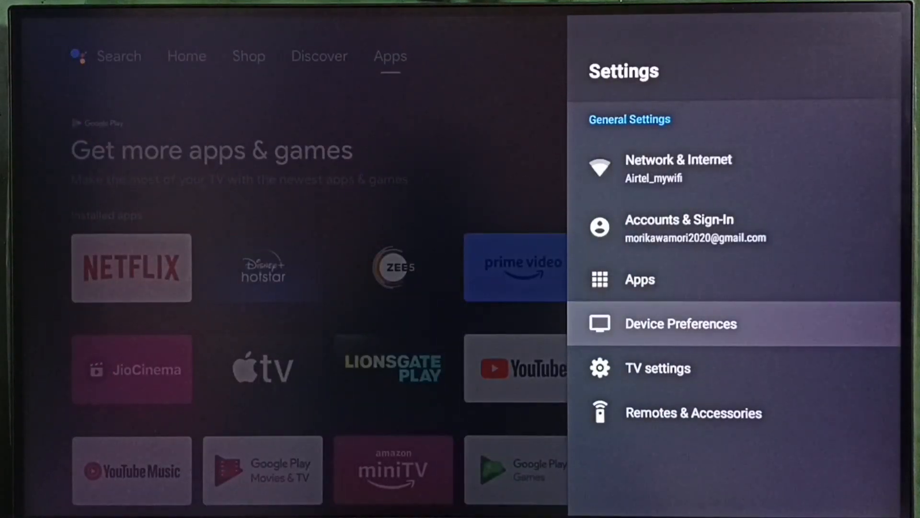
- View the About device info showing firmware 10.1.6 and Android version 10
left_click(680, 324)
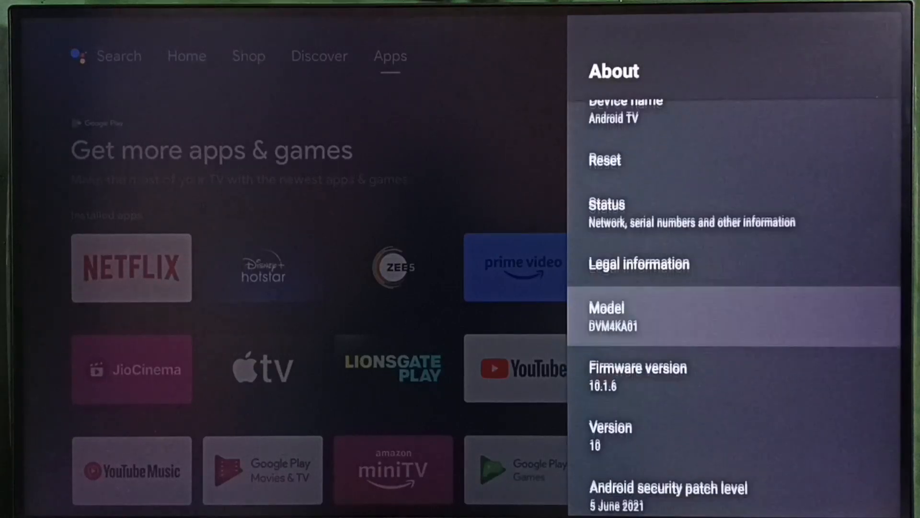
scroll("down", 3)
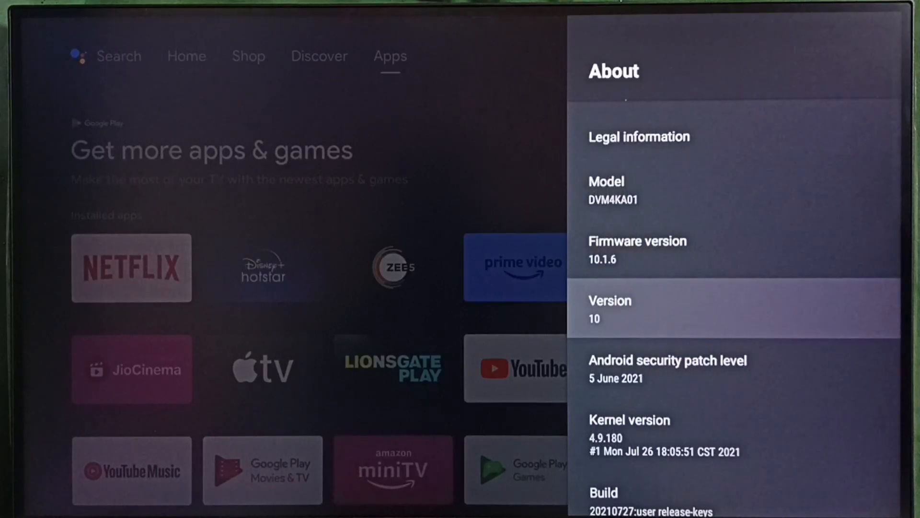
scroll("up", 3)
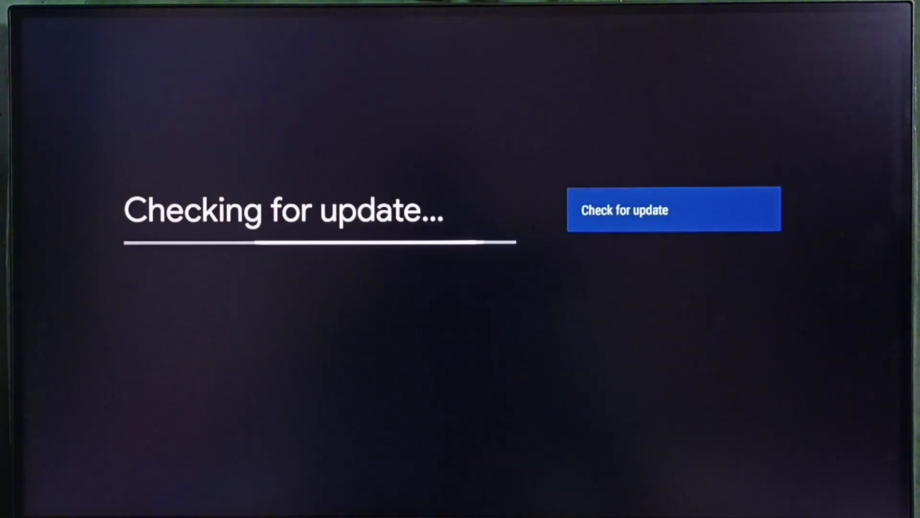
- Run Check for update to find the V12.1.1 update (762 MB) ready to download
left_click(674, 209)
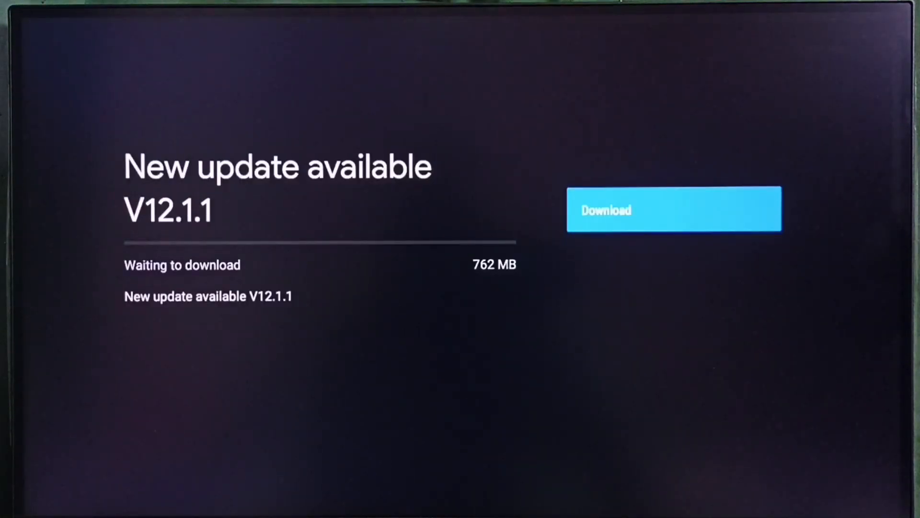